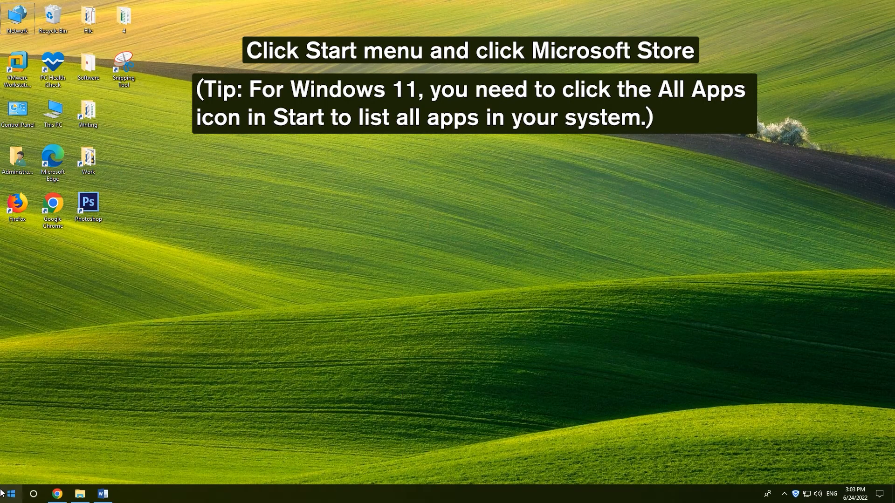
Launch Microsoft Store from the Start menu's alphabetical app list under M.
{"action": "left_click", "coordinate": [10, 494]}
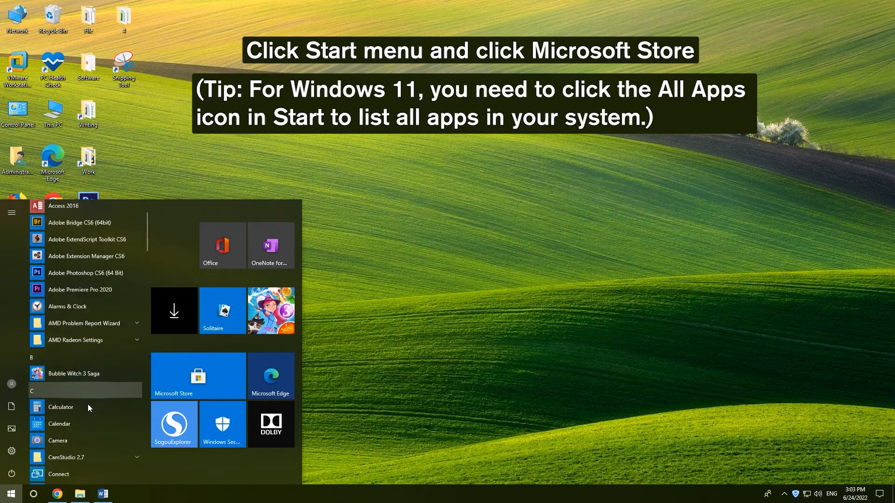
{"action": "scroll", "scroll_direction": "down", "scroll_amount": 3}
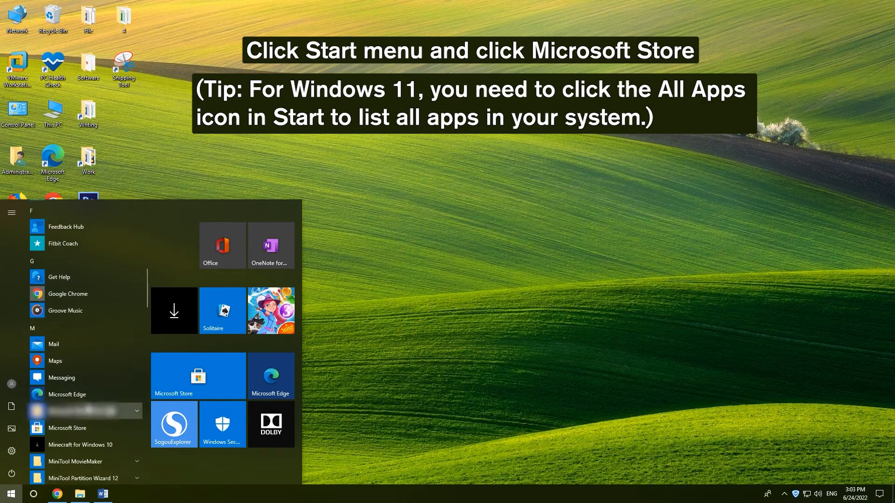
{"action": "left_click", "coordinate": [198, 376]}
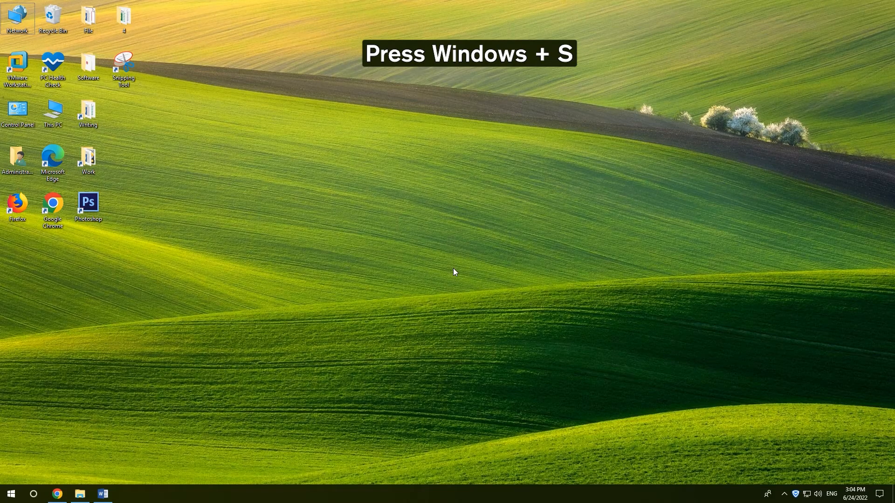
Search for 'microsoft store' and open the app from the results.
{"action": "type", "text": "microsoft store"}
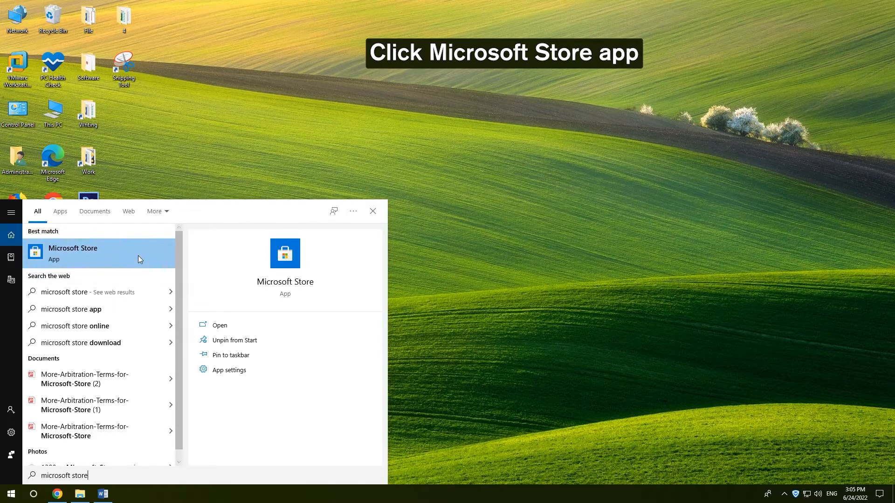
{"action": "left_click", "coordinate": [73, 253]}
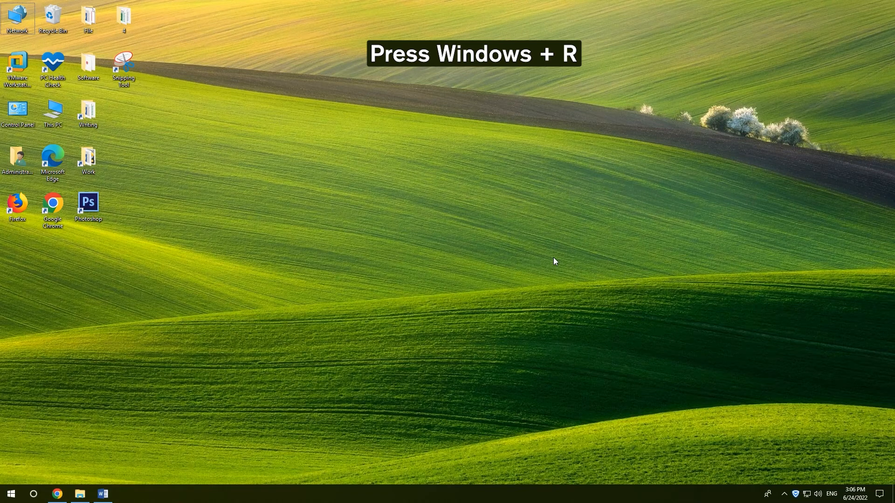
Run 'ms-windows-store:' from the Run box to open Microsoft Store, then close it.
{"action": "key", "text": "win+r"}
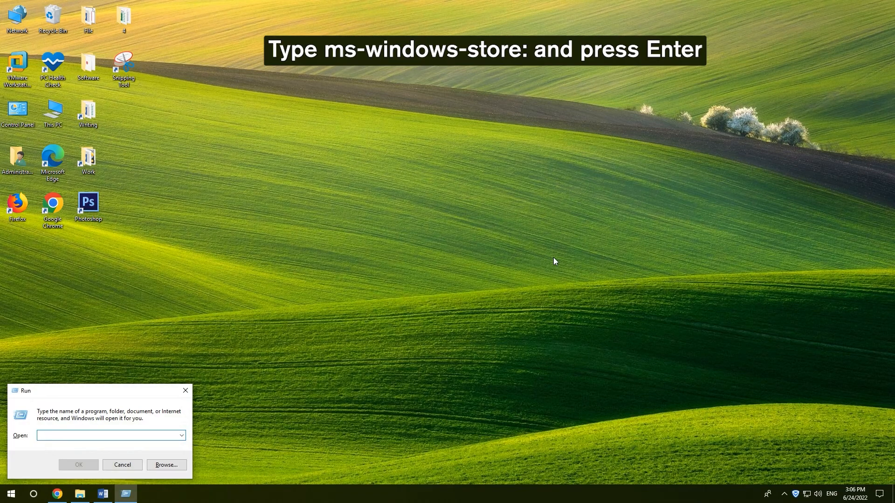
{"action": "type", "text": "ms-windows-store:"}
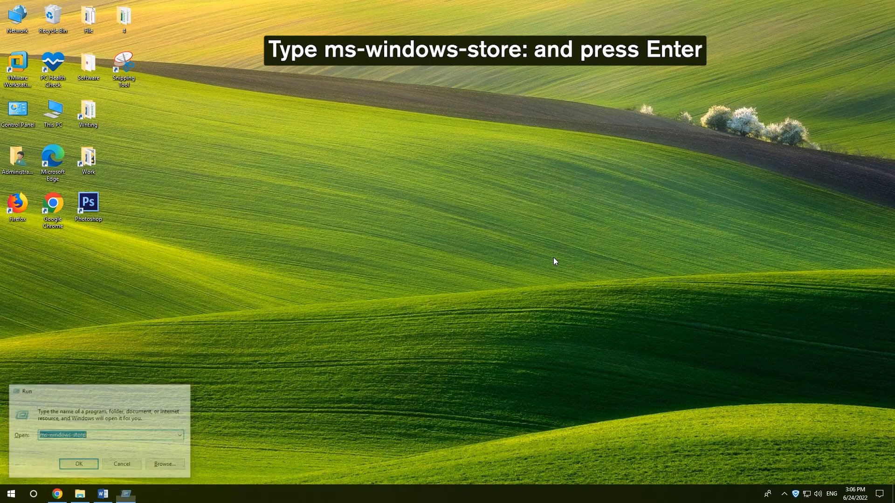
{"action": "key", "text": "Enter"}
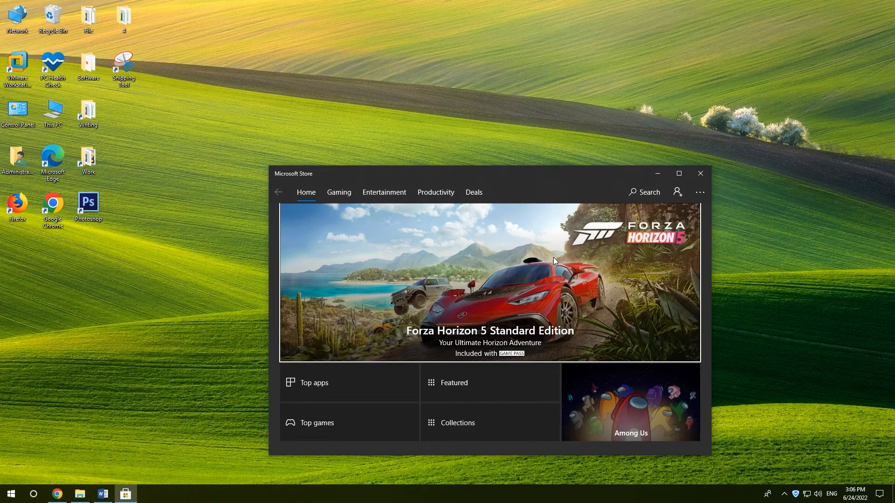
{"action": "key", "text": "Win+r"}
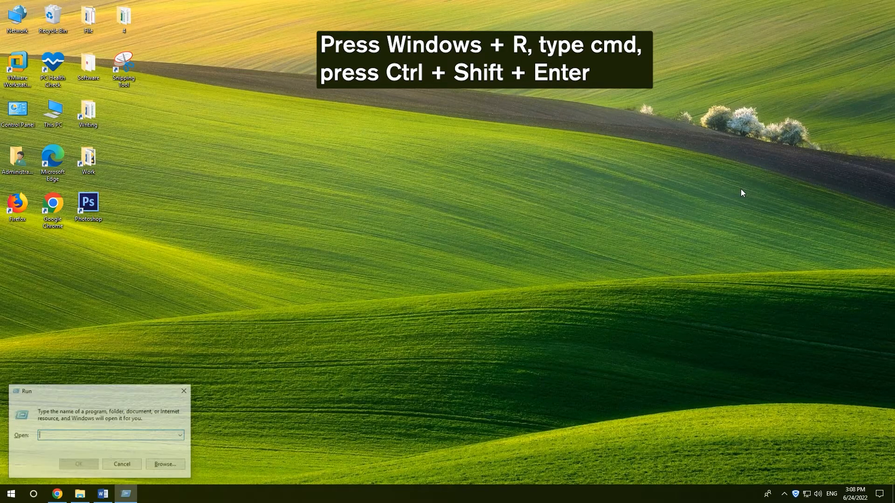
Open an administrator cmd console and enter 'start ms-windows-store:'.
{"action": "type", "text": "cmd"}
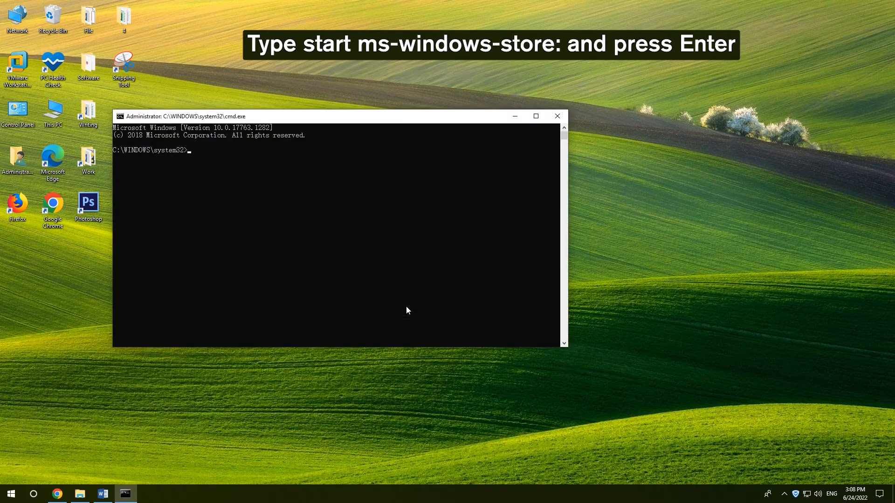
{"action": "type", "text": "start"}
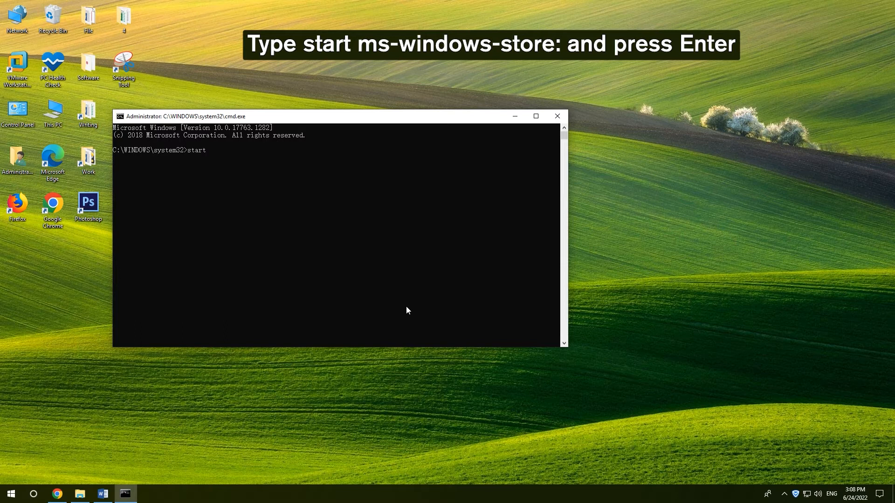
{"action": "type", "text": "m"}
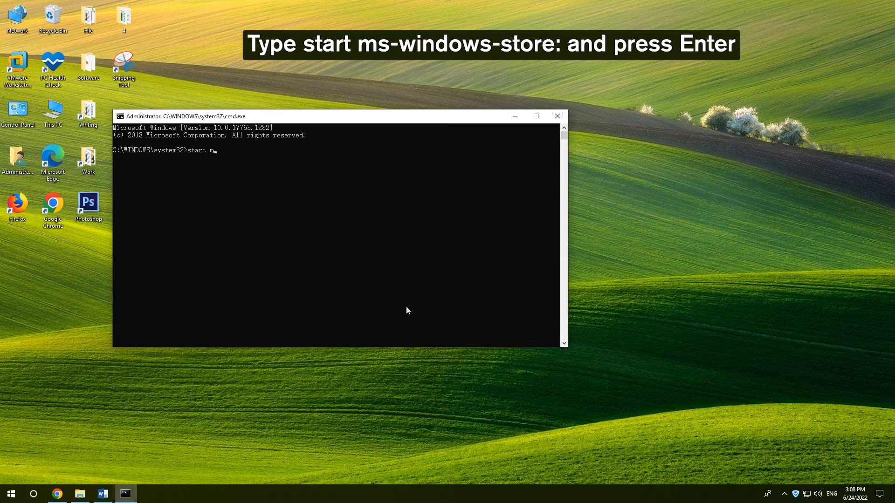
{"action": "type", "text": "s-w"}
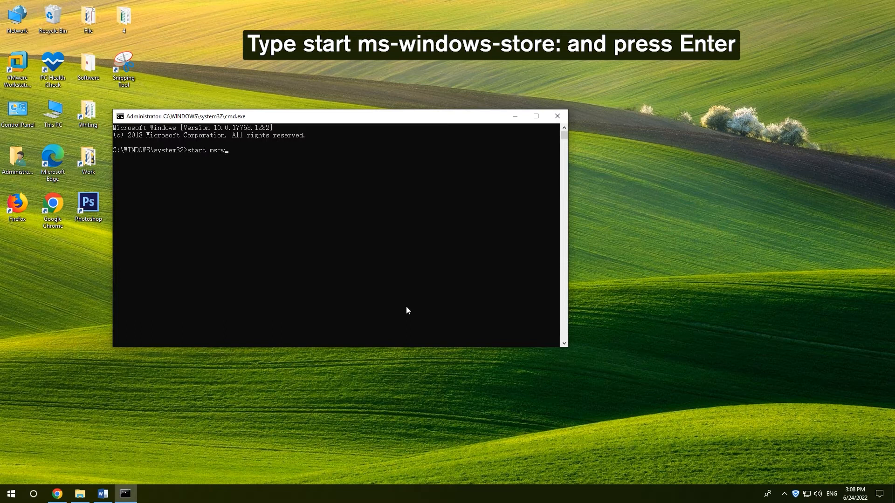
{"action": "type", "text": "indows"}
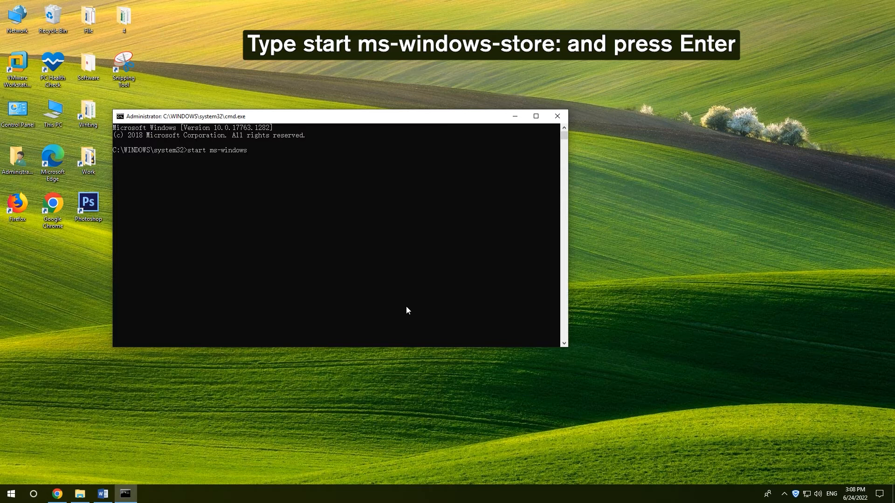
{"action": "type", "text": "-store"}
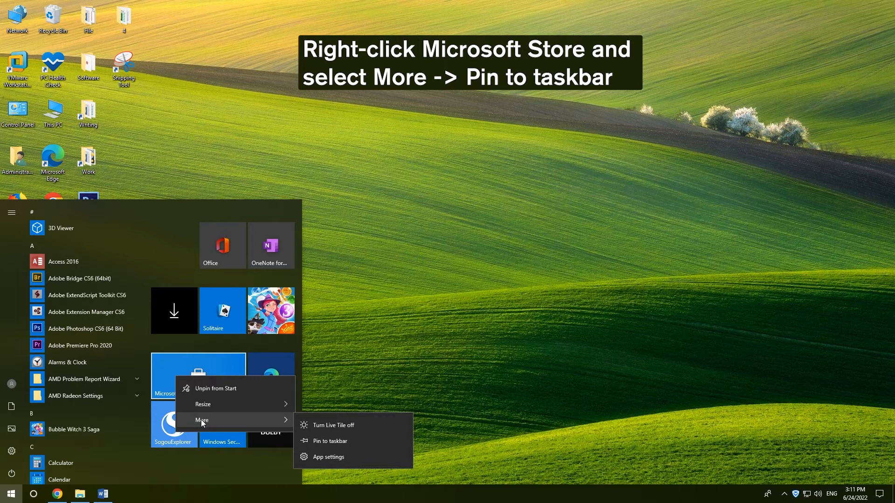
Pin Microsoft Store to the taskbar and launch it from the taskbar icon.
{"action": "left_click", "coordinate": [329, 441]}
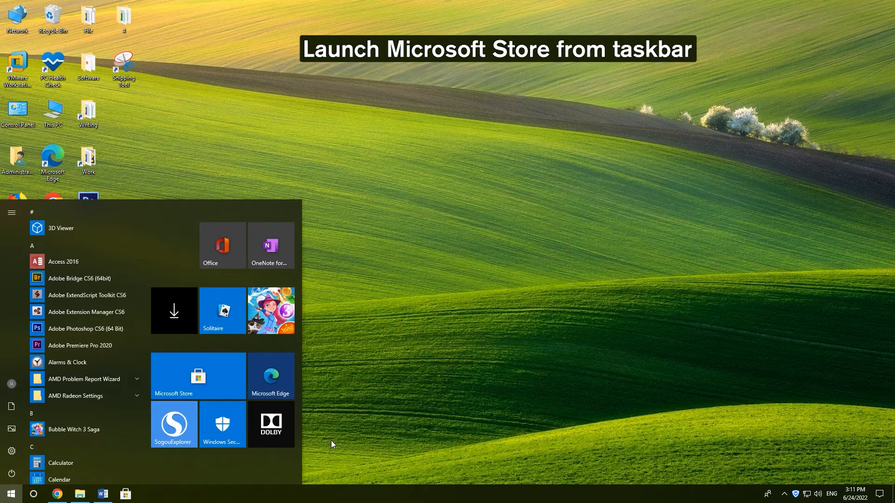
{"action": "left_click", "coordinate": [125, 494]}
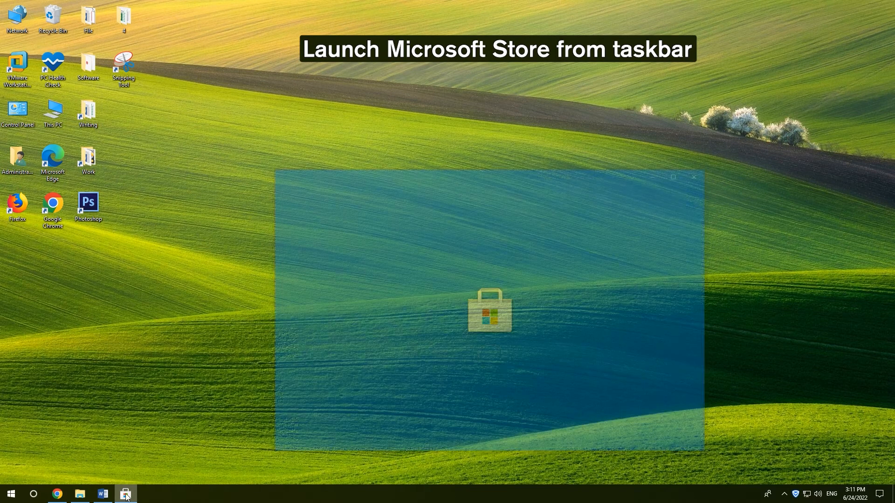
{"action": "left_click", "coordinate": [125, 494]}
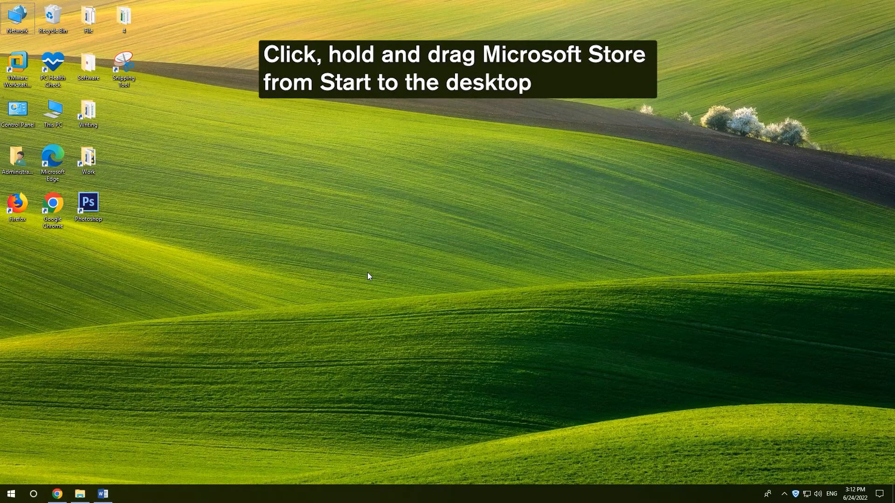
Drag the Microsoft Store tile onto the desktop and double-click the new shortcut.
{"action": "left_click", "coordinate": [10, 494]}
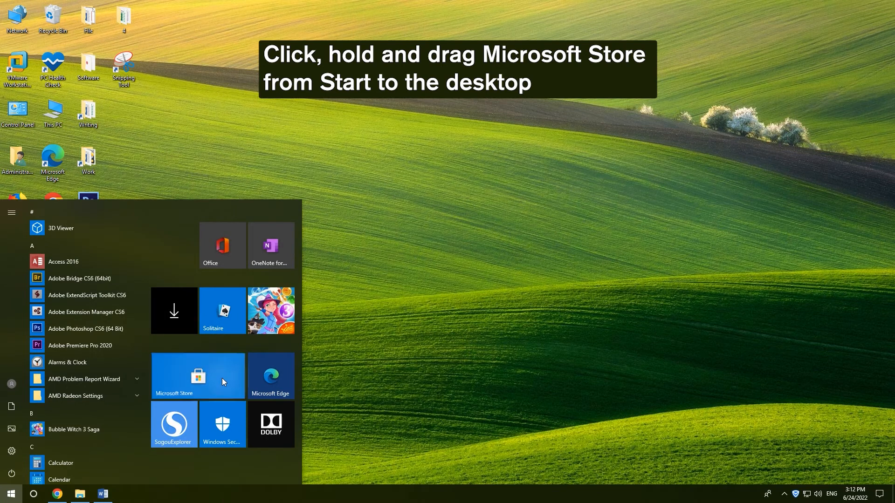
{"action": "left_click_drag", "start_coordinate": [198, 376], "coordinate": [406, 305]}
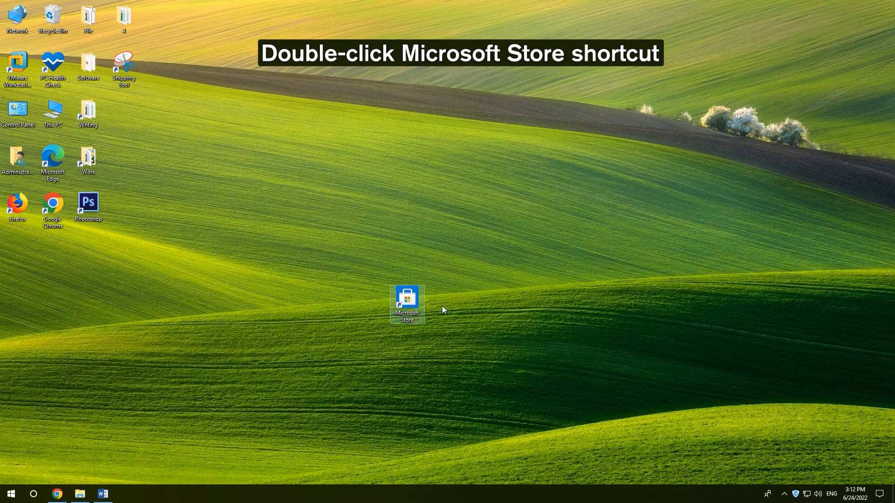
{"action": "double_click", "coordinate": [407, 300]}
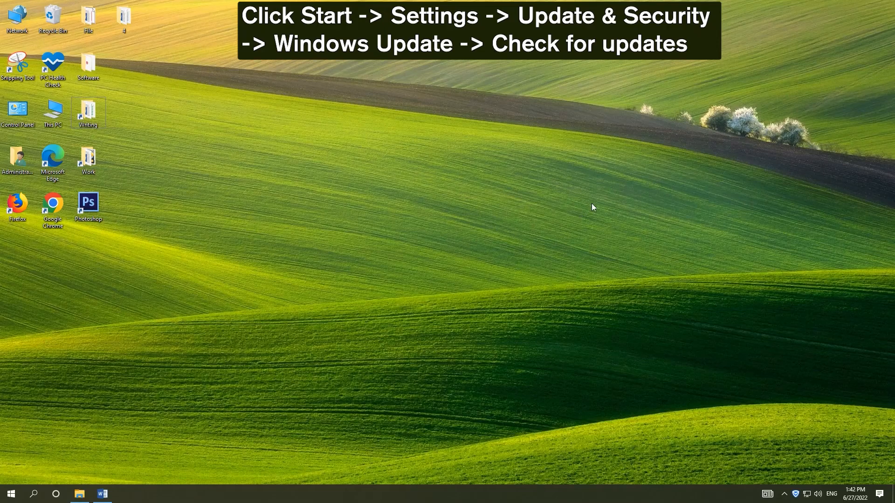
Go to Settings > Update & Security > Windows Update and check for updates.
{"action": "left_click", "coordinate": [10, 494]}
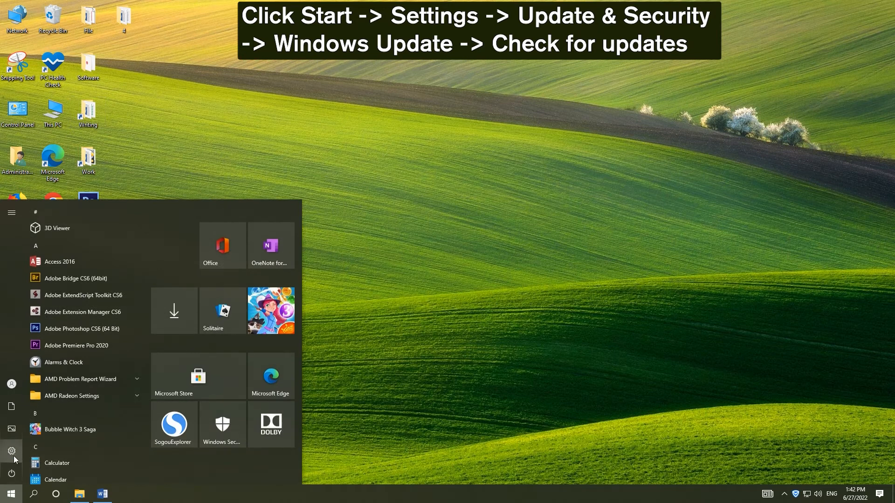
{"action": "left_click", "coordinate": [11, 452]}
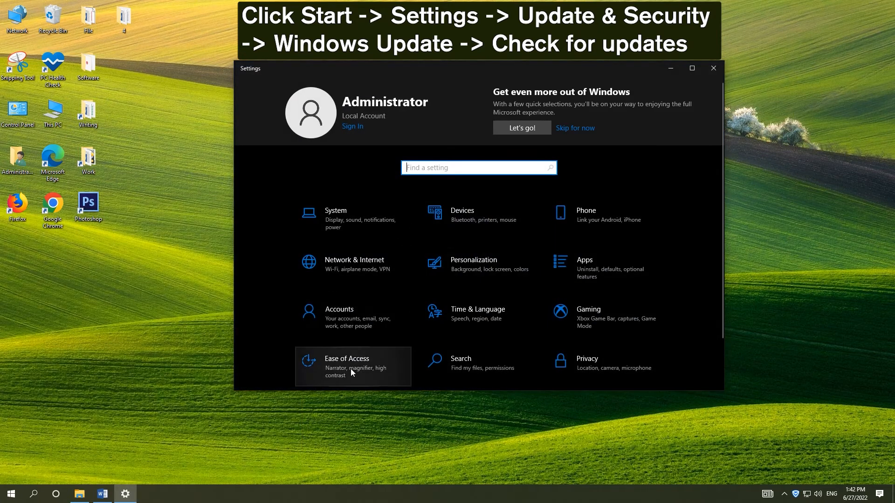
{"action": "scroll", "scroll_direction": "down", "scroll_amount": 3}
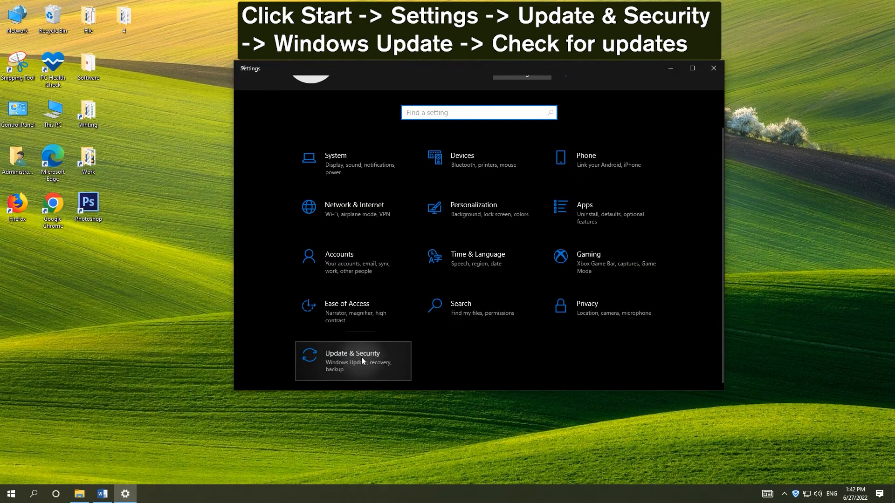
{"action": "left_click", "coordinate": [352, 361]}
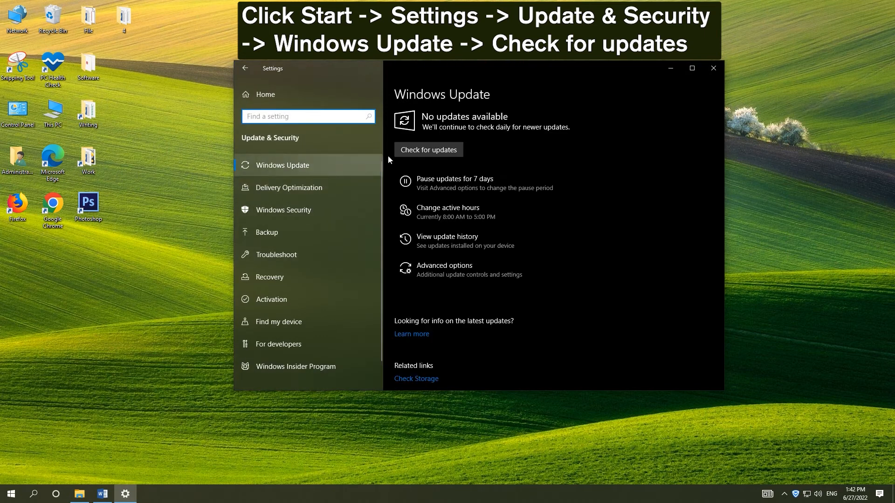
{"action": "left_click", "coordinate": [428, 150]}
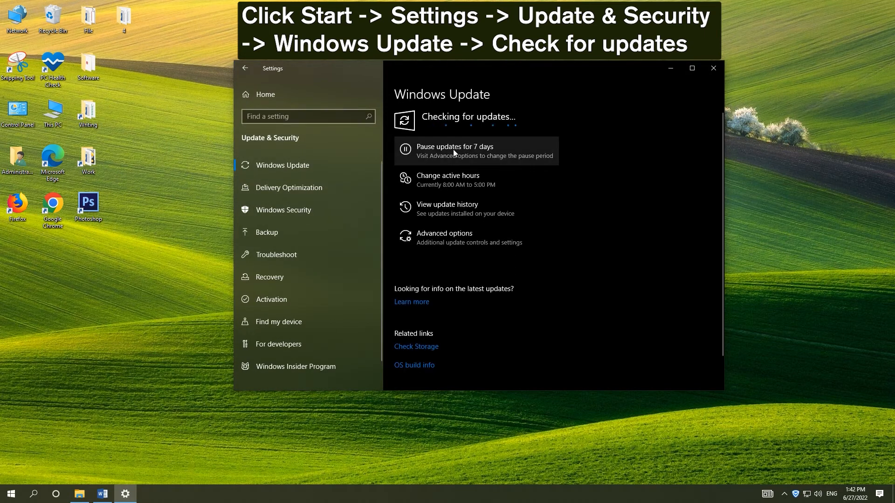
{"action": "left_click", "coordinate": [713, 68]}
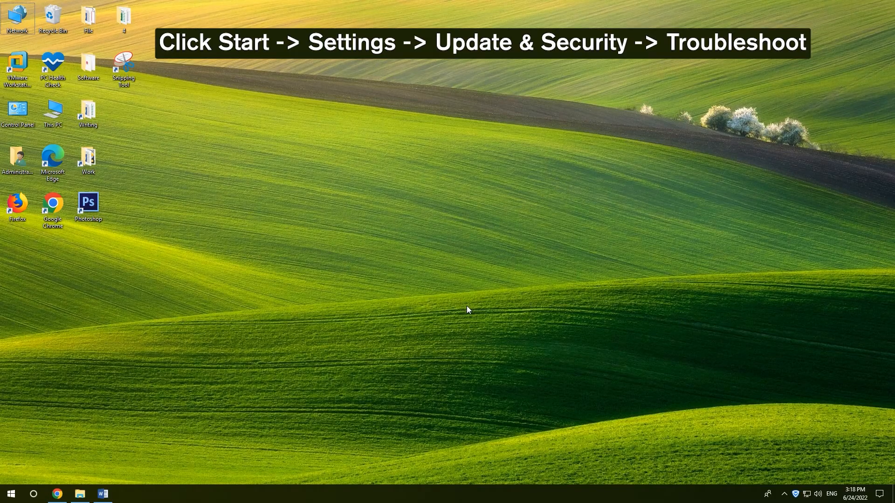
{"action": "mouse_move", "coordinate": [3, 461]}
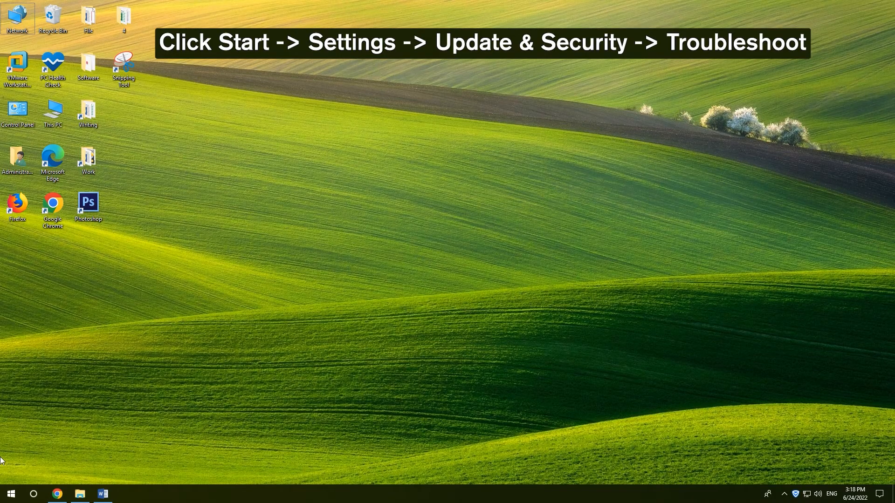
Run the Windows Store Apps troubleshooter from Update & Security > Troubleshoot.
{"action": "left_click", "coordinate": [11, 494]}
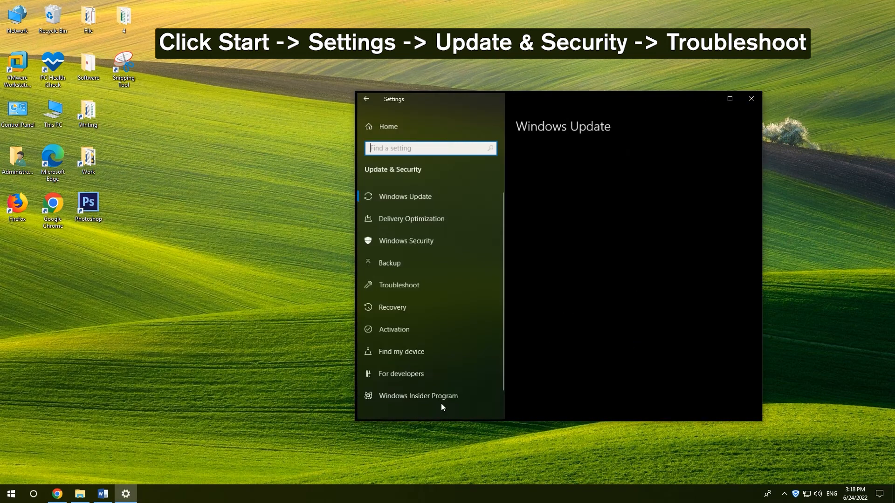
{"action": "left_click", "coordinate": [397, 285]}
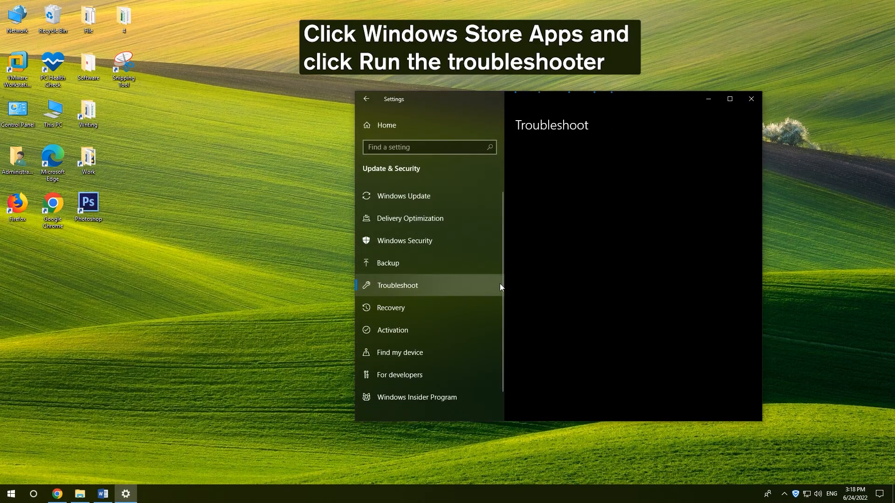
{"action": "left_click", "coordinate": [396, 285]}
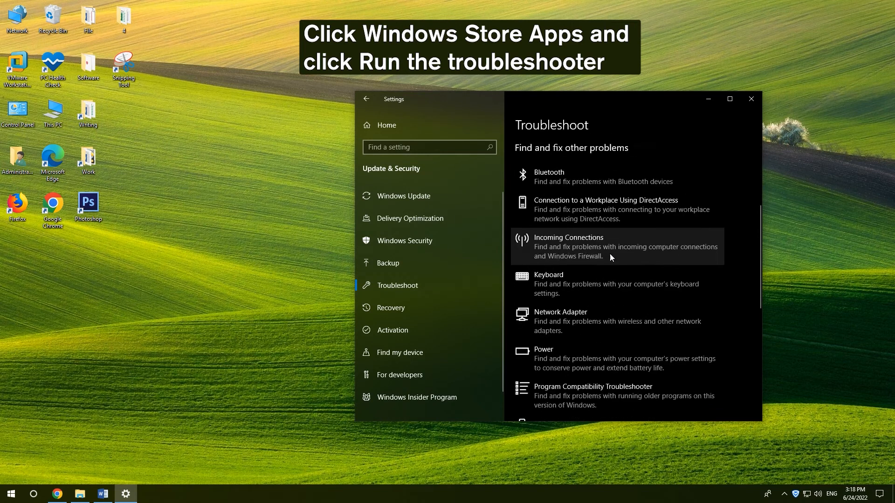
{"action": "scroll", "scroll_direction": "down", "scroll_amount": 3}
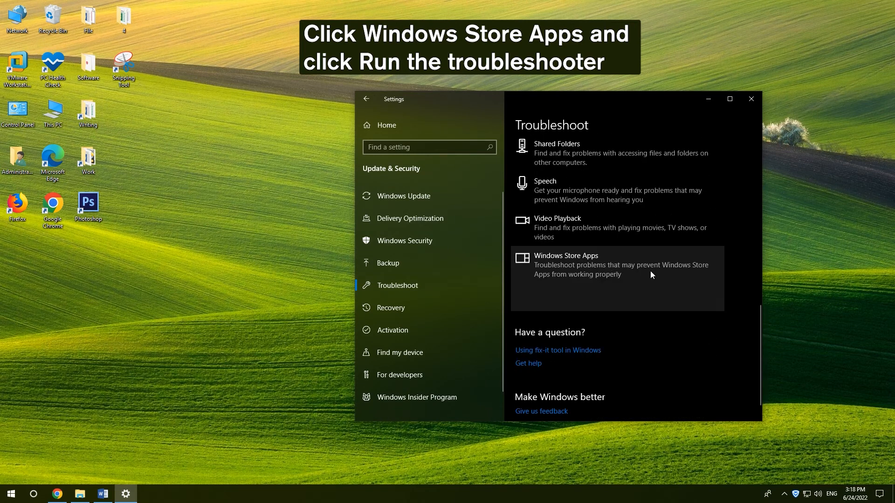
{"action": "left_click", "coordinate": [566, 255]}
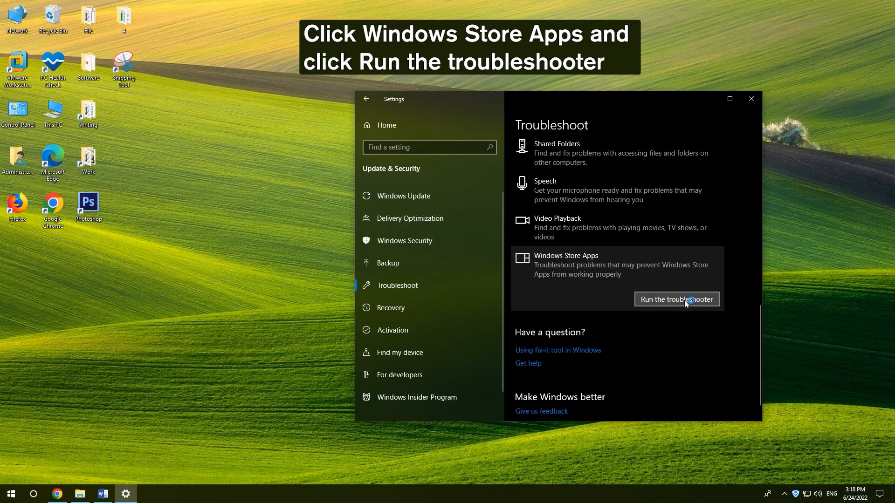
{"action": "left_click", "coordinate": [677, 300]}
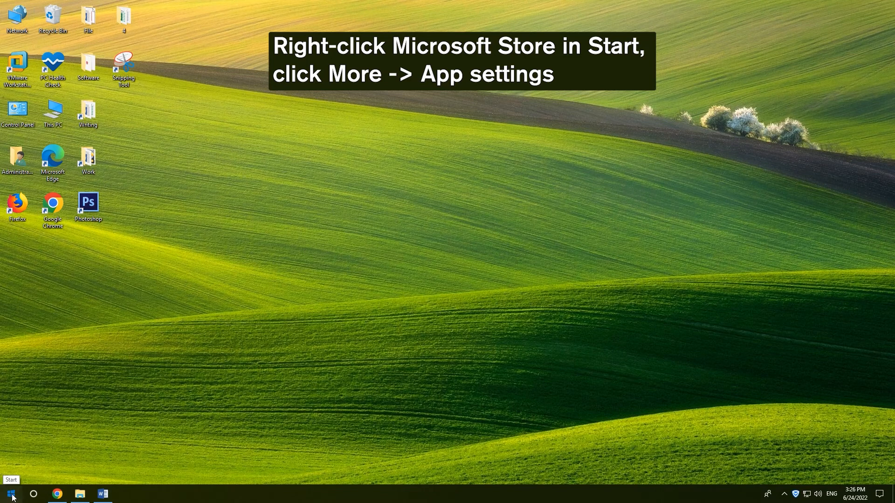
Open Microsoft Store's App settings from Start and scroll down to Reset.
{"action": "right_click", "coordinate": [172, 377]}
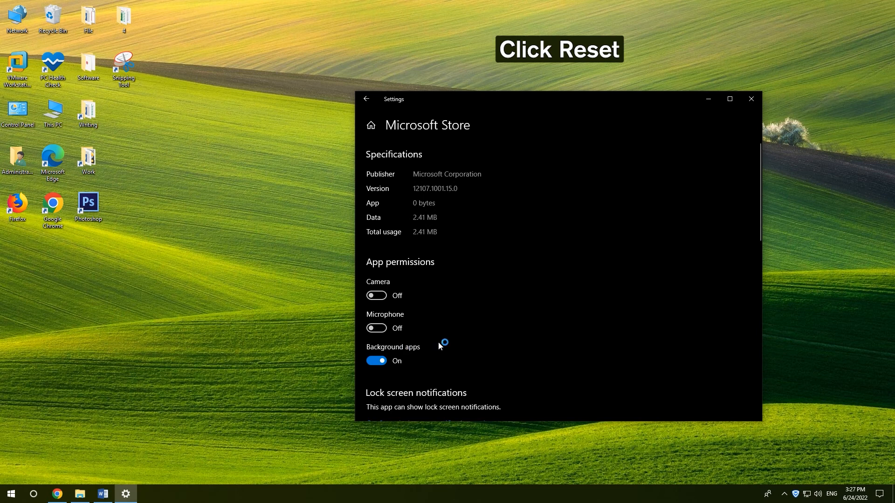
{"action": "scroll", "scroll_direction": "down", "scroll_amount": 3}
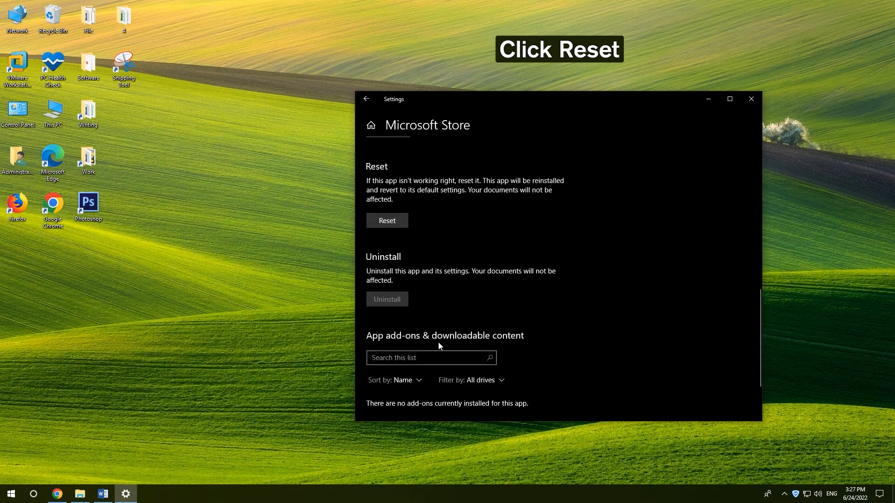